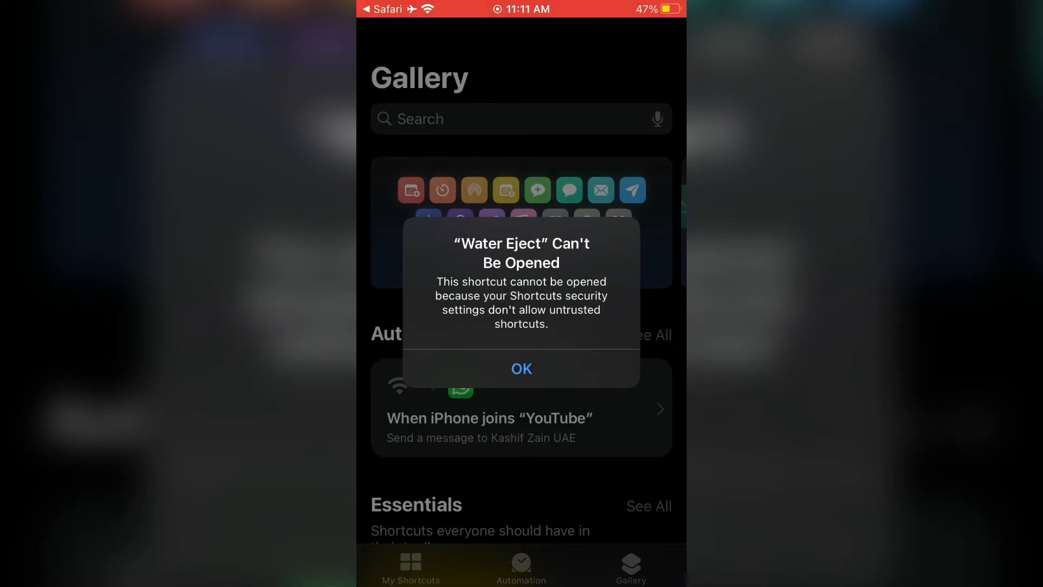
# Step: Dismiss the 'Water Eject Can't Be Opened' alert with OK and return home
pyautogui.click(520, 368)
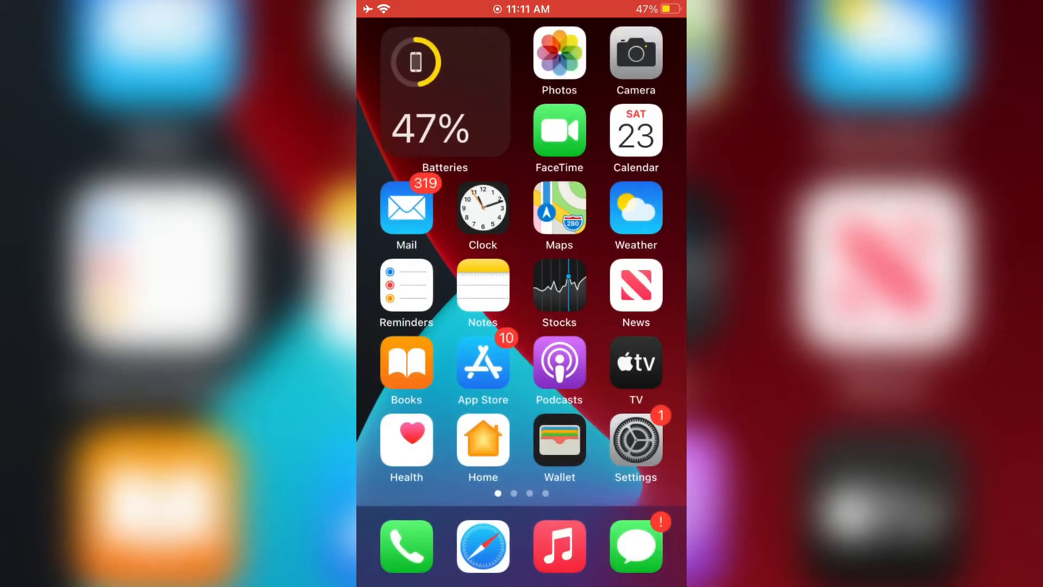
# Step: Go into Settings and scroll down the list to reach the Shortcuts entry
pyautogui.click(635, 440)
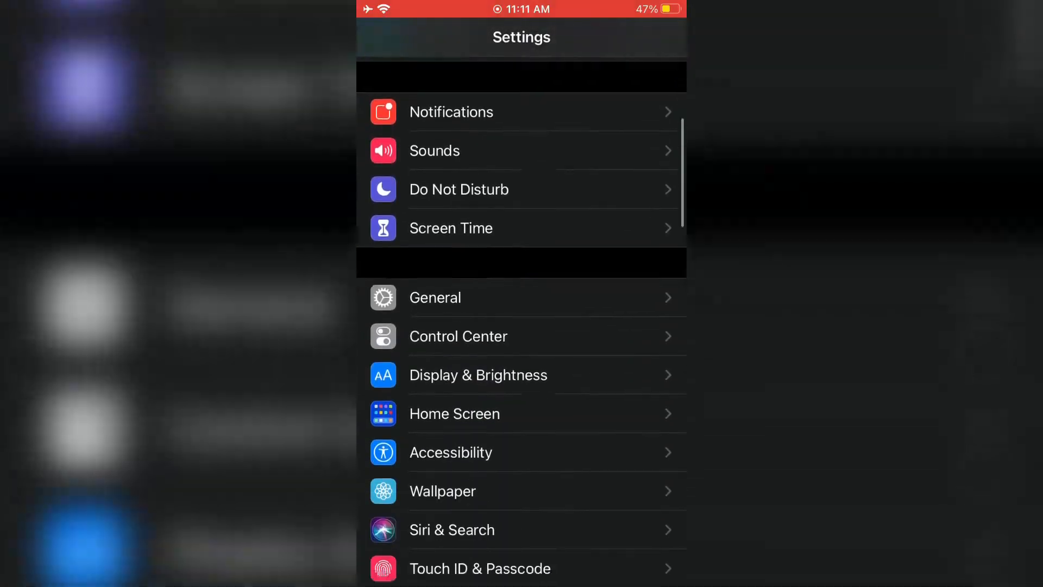
pyautogui.scroll(-3)
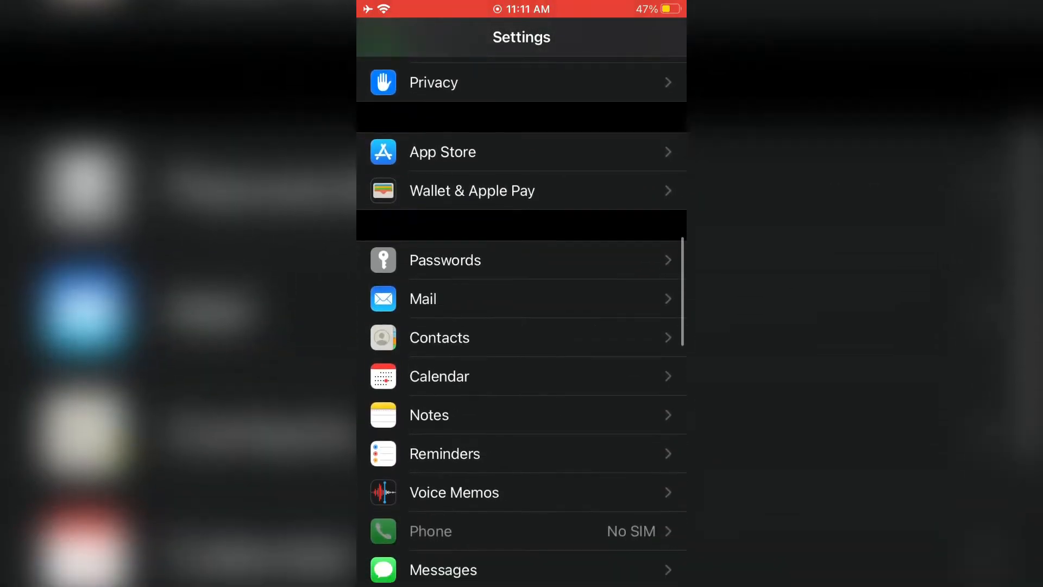
pyautogui.scroll(-3)
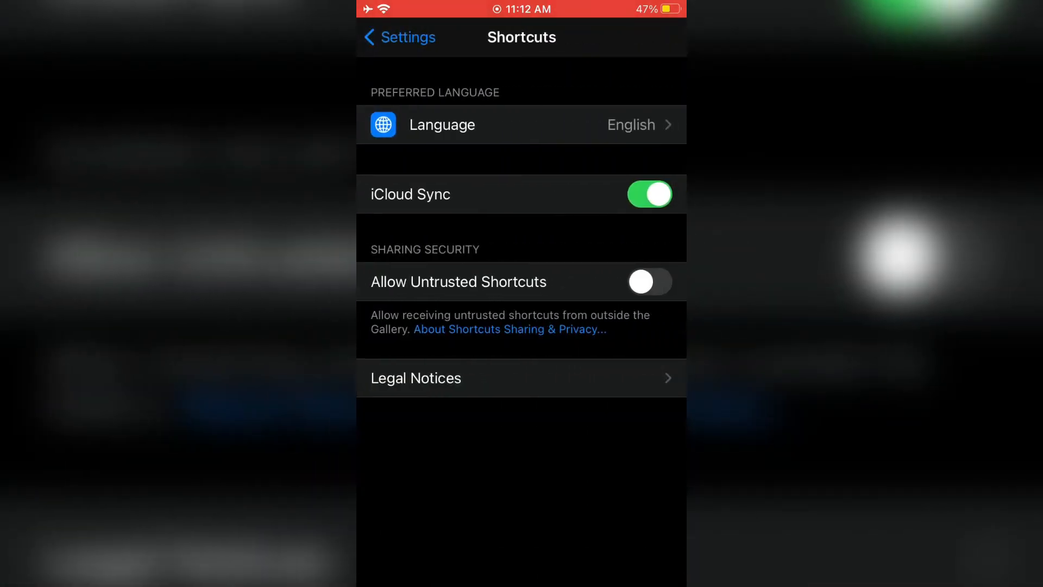
# Step: Switch on Allow Untrusted Shortcuts and confirm with Allow in the alert
pyautogui.click(649, 280)
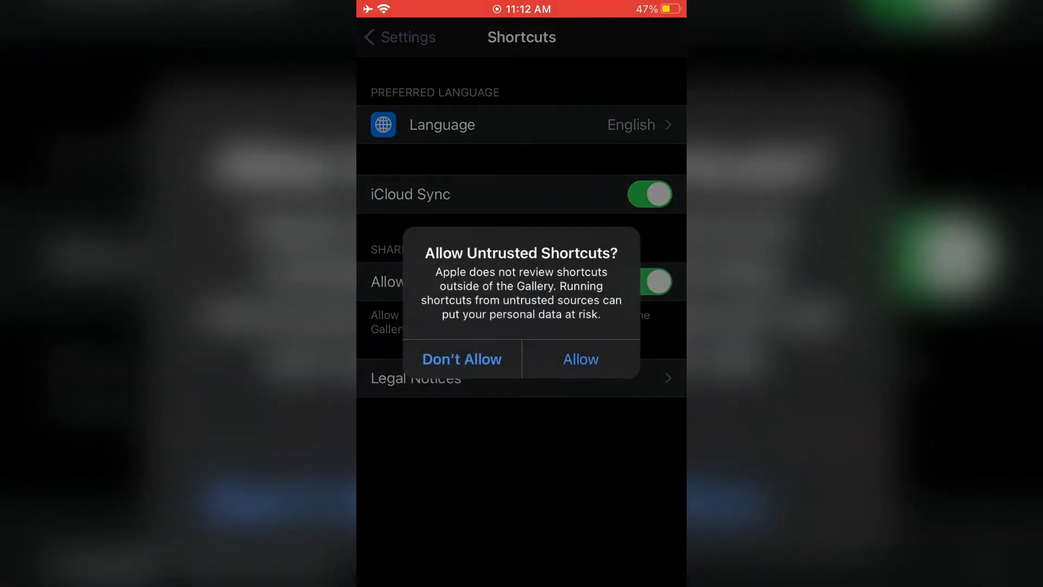
pyautogui.click(579, 358)
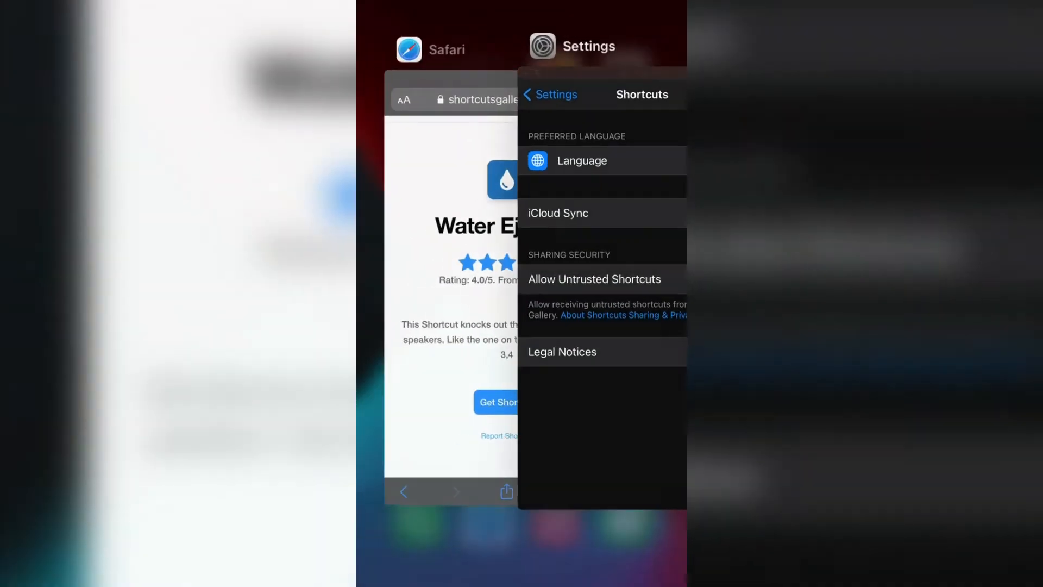
# Step: Return to Safari's Water Eject page and choose Get Shortcut
pyautogui.click(430, 49)
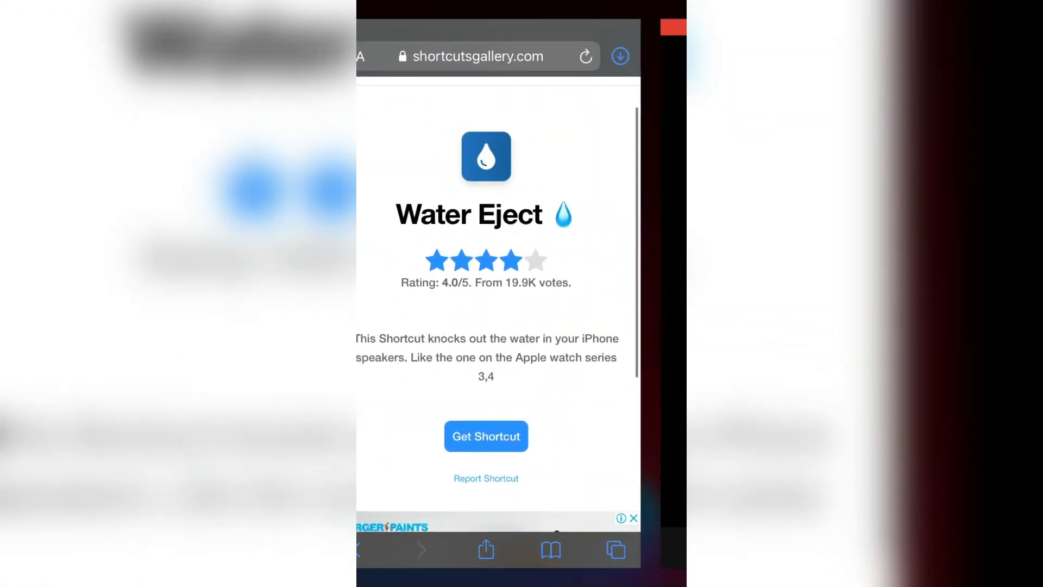
pyautogui.click(485, 435)
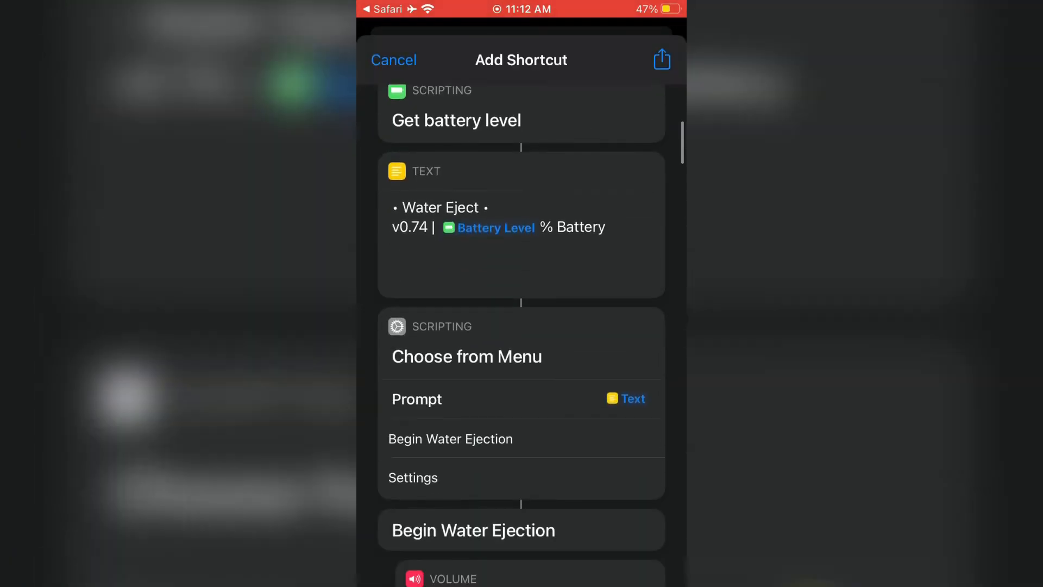
# Step: Scroll down Water Eject's actions to the menu and Begin Water Ejection steps
pyautogui.scroll(-3)
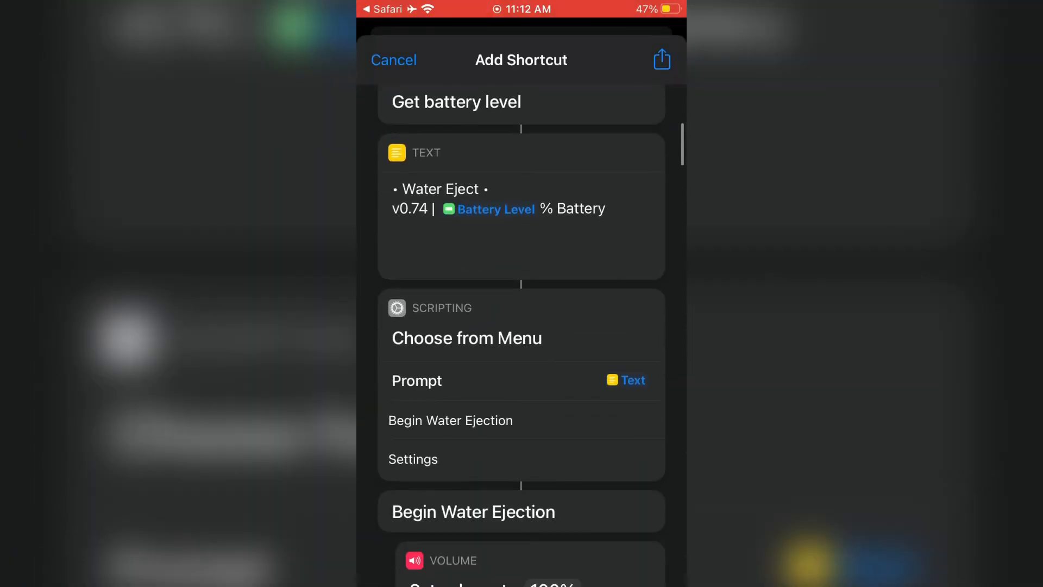